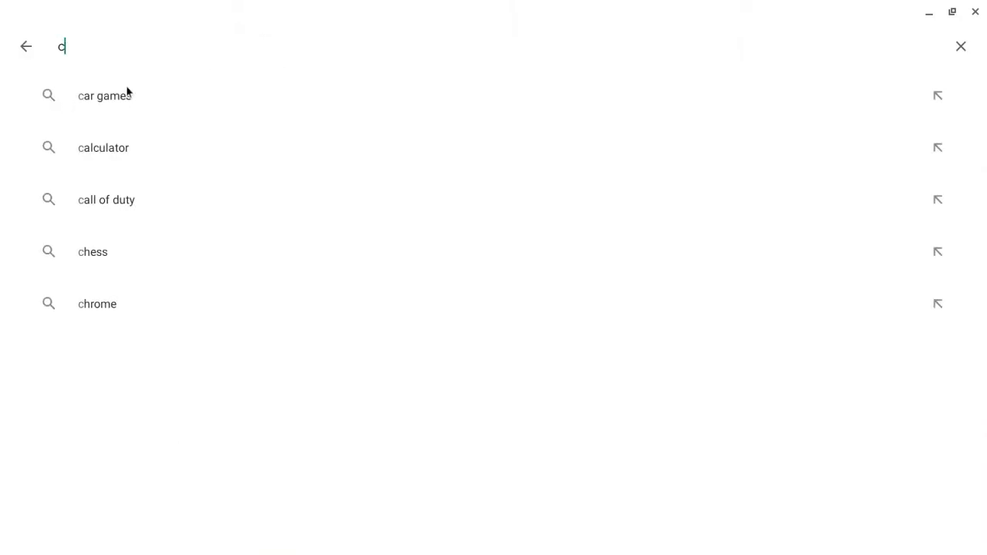
Step: Search the Play Store for 'crossover on chrome os beta' and scroll through the results
text(rossov)
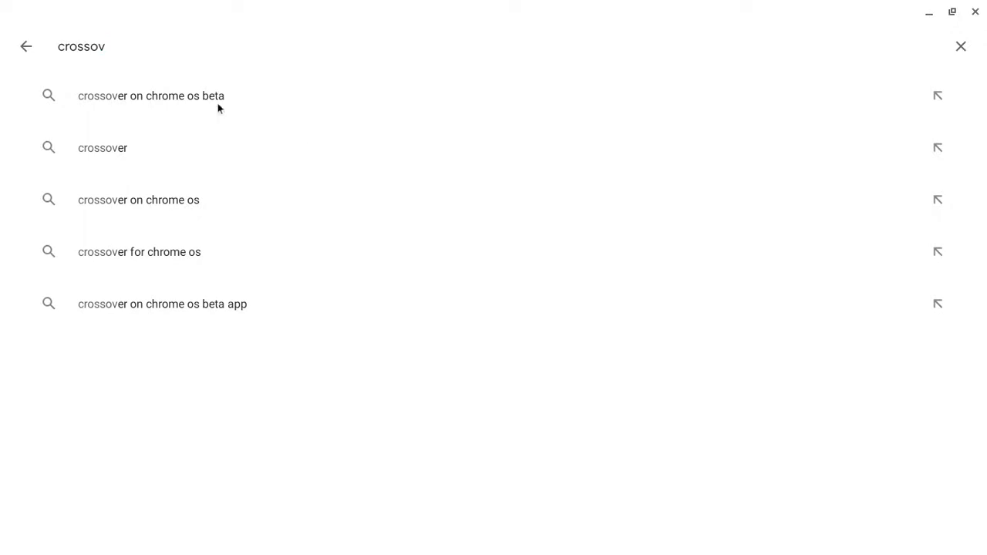
click(151, 96)
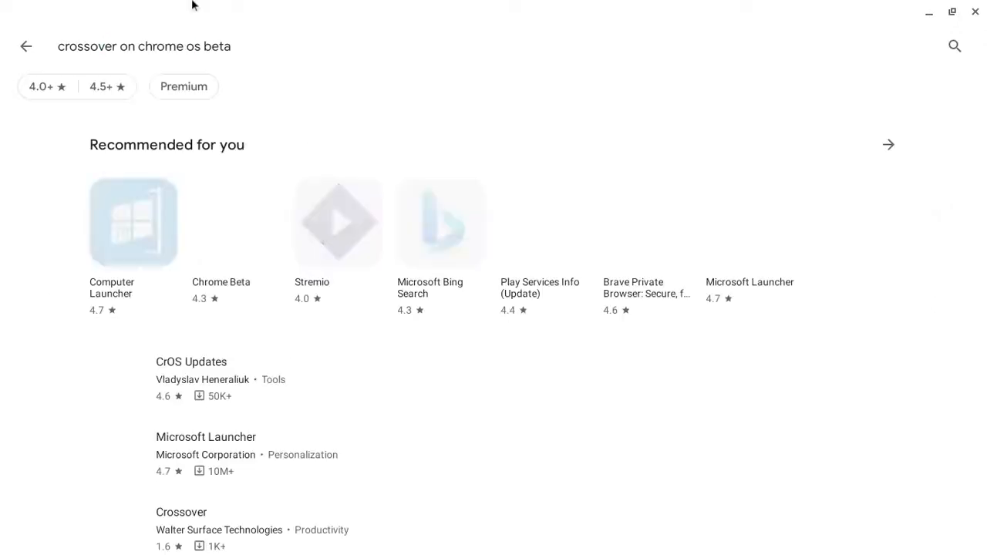
scroll(down, 3)
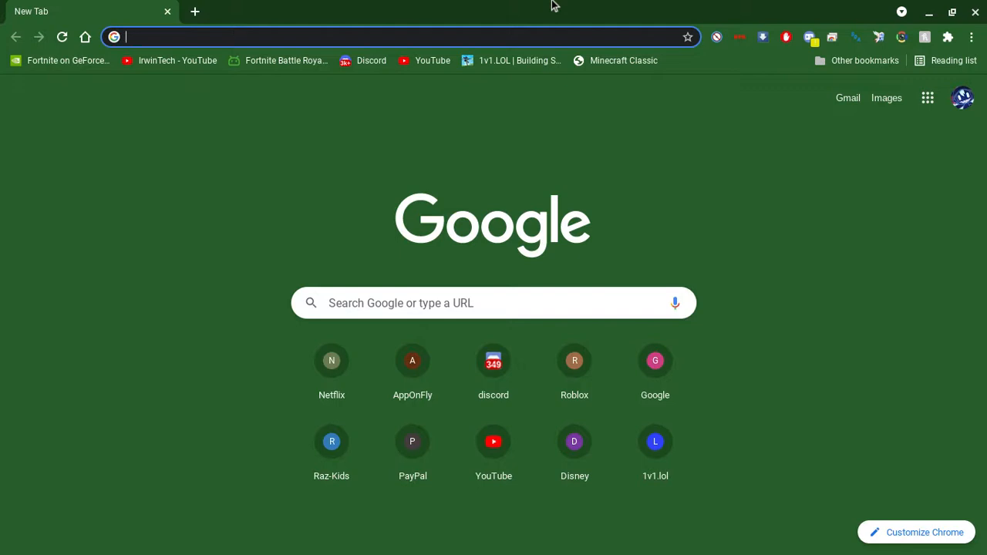
mouse_move(280, 370)
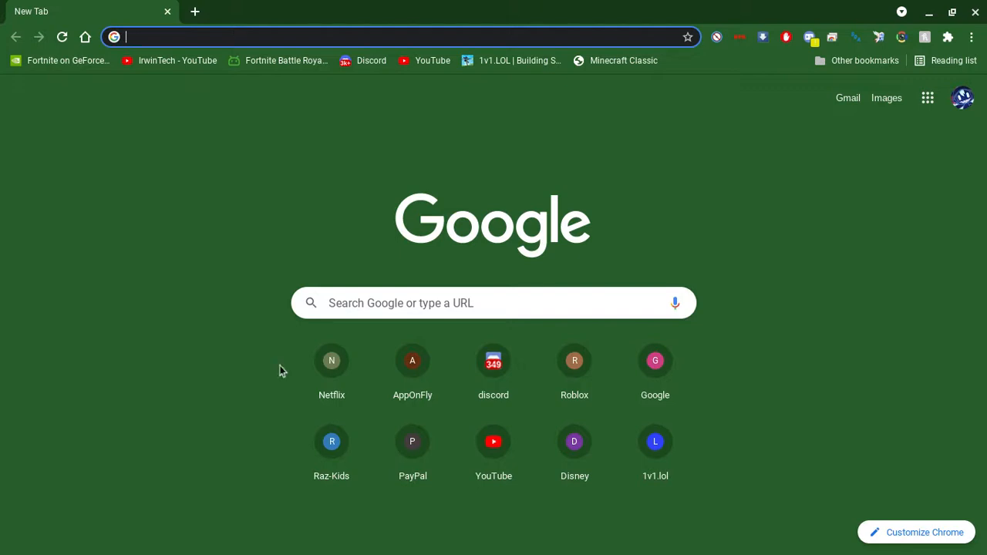
mouse_move(313, 71)
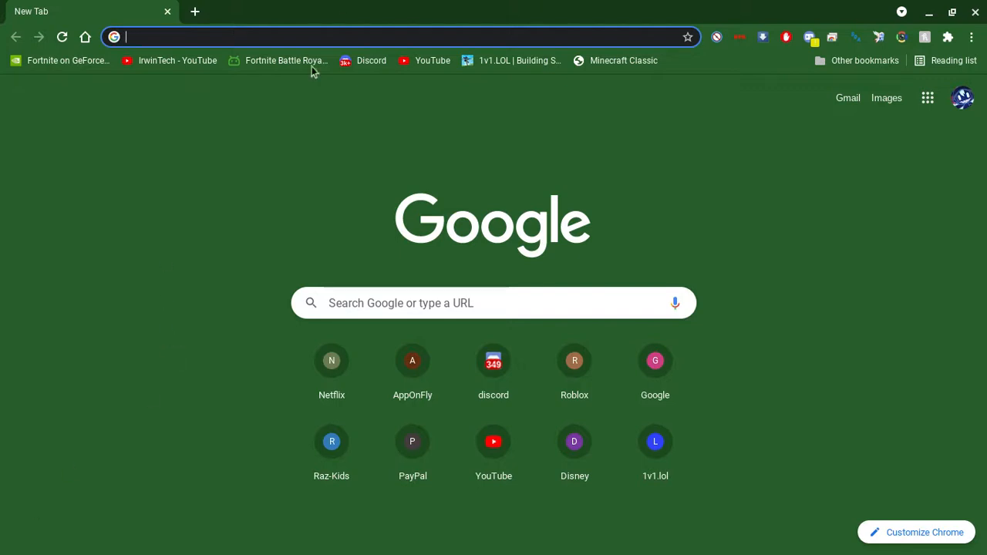
mouse_move(263, 37)
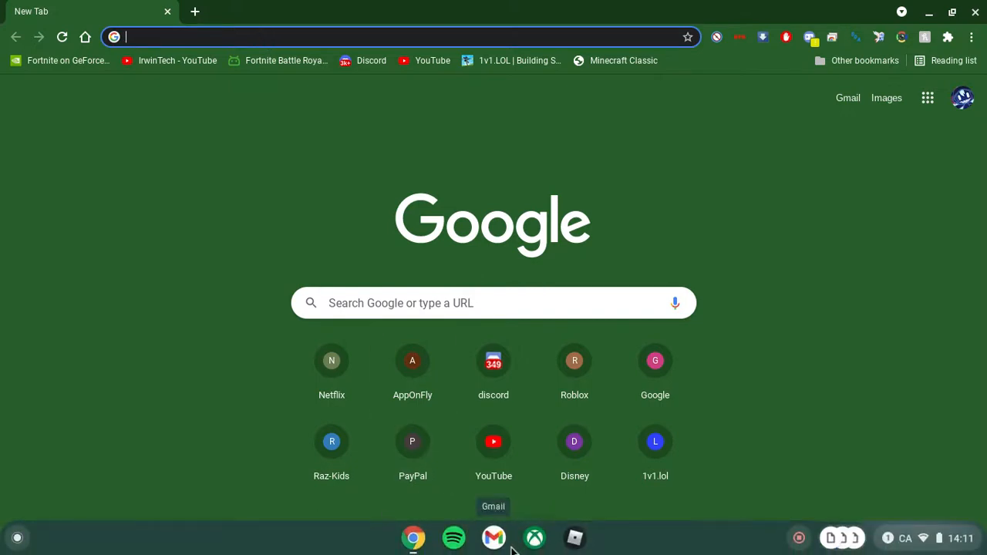
mouse_move(345, 6)
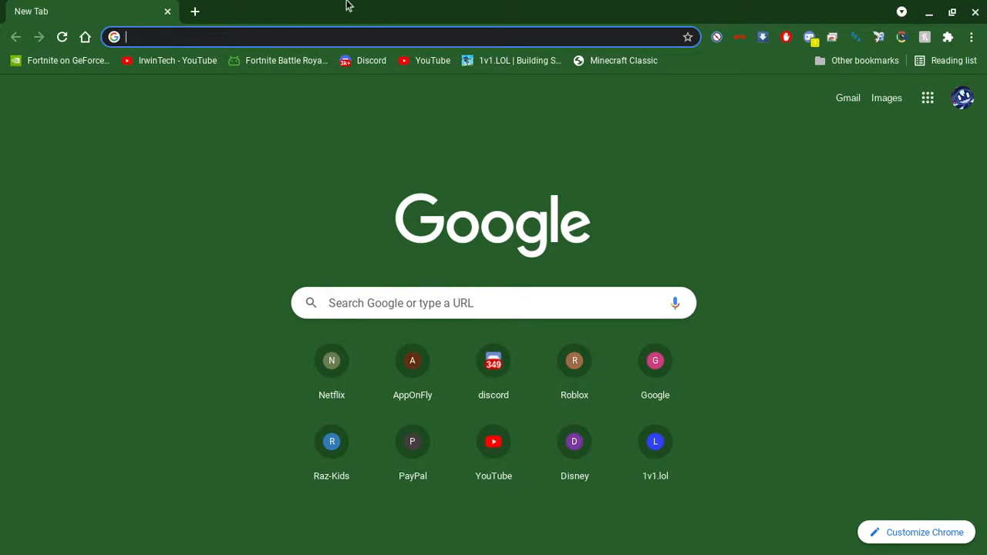
Step: Web-search 'crossover apk' and land on APKPure's CrossOver on Chrome OS Beta download page
text(o)
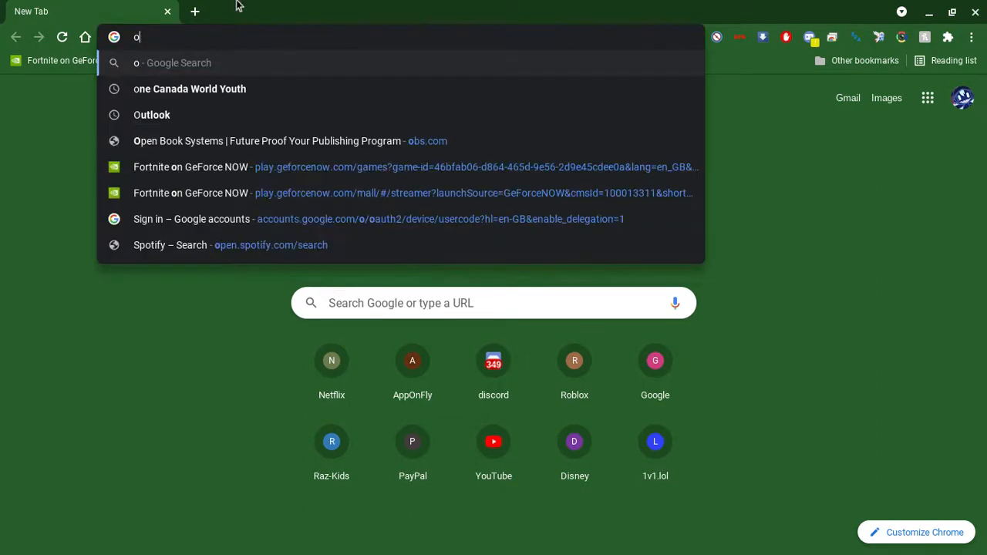
mouse_move(177, 142)
text(c)
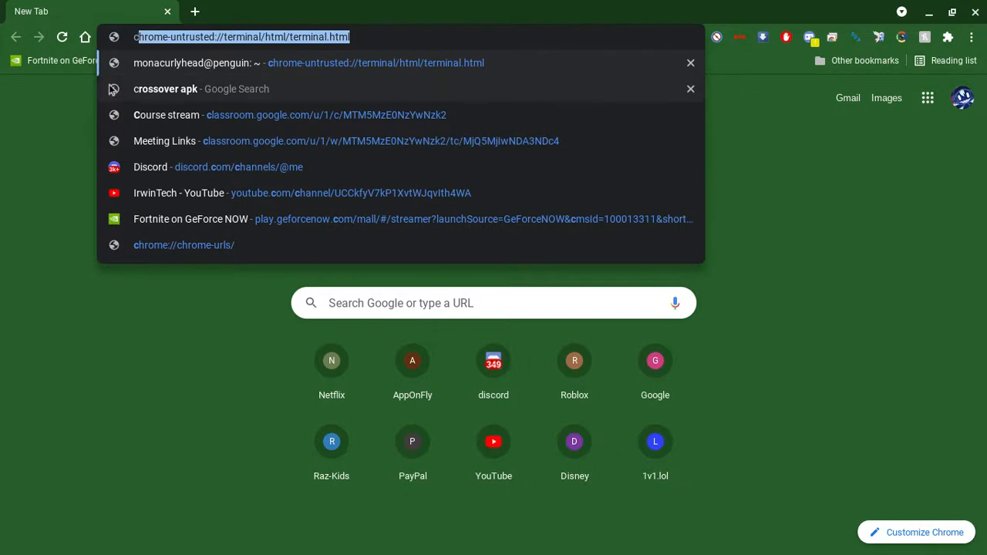
click(165, 88)
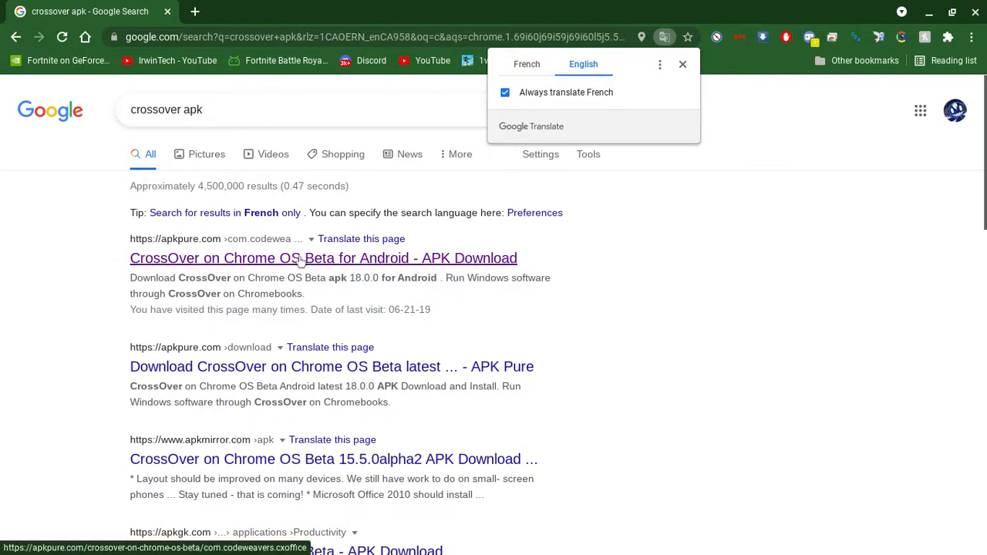
click(324, 260)
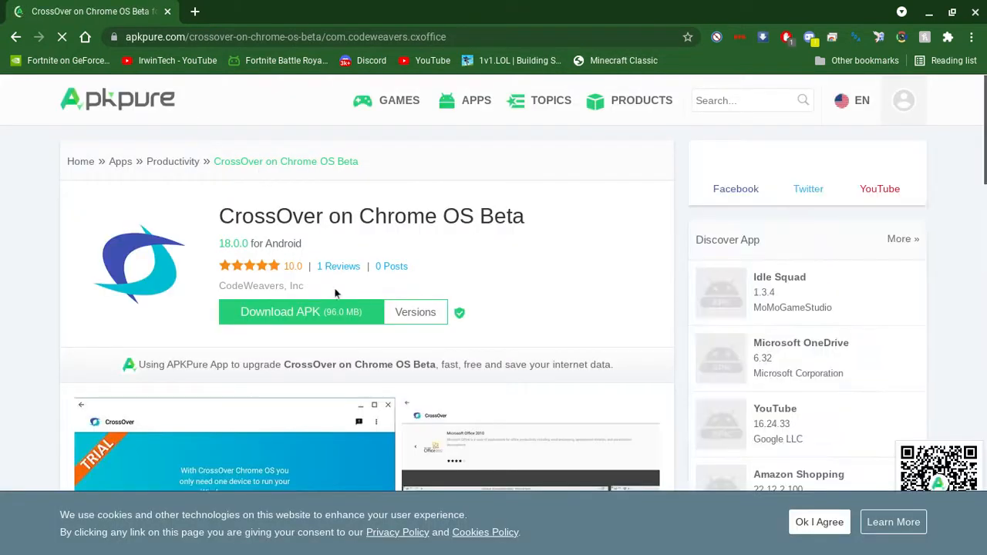
Step: Download the CrossOver APK to Downloads and launch the downloaded file for installation
click(280, 311)
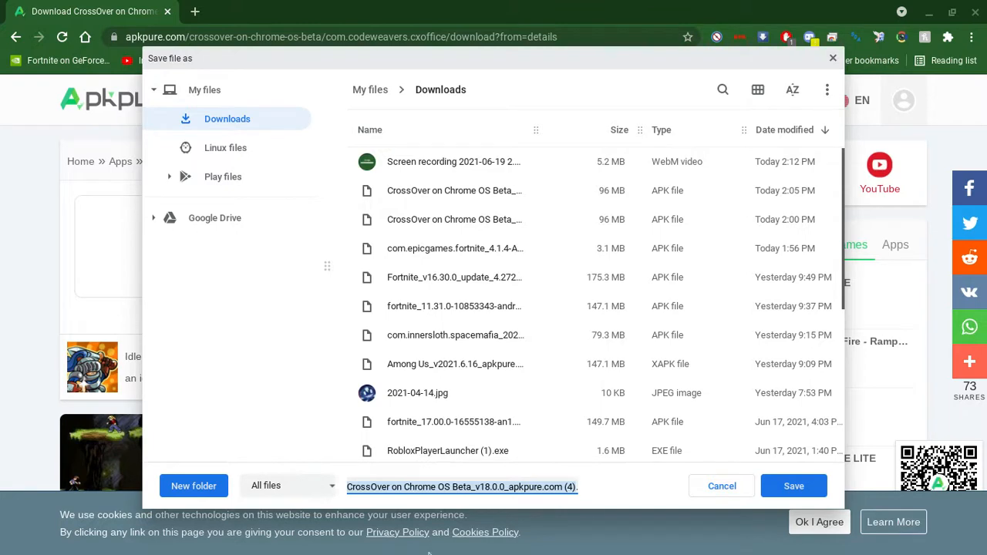
click(793, 485)
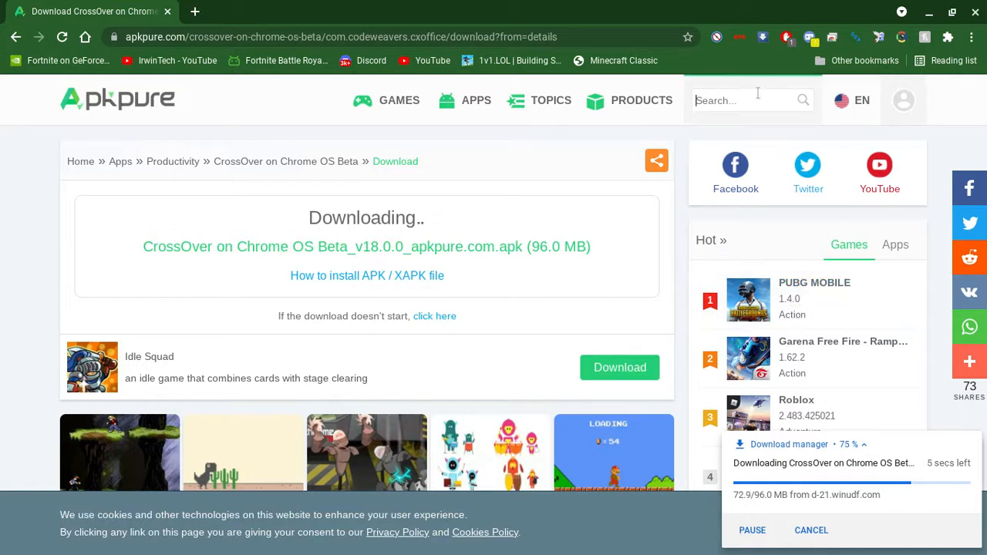
text(fortnite)
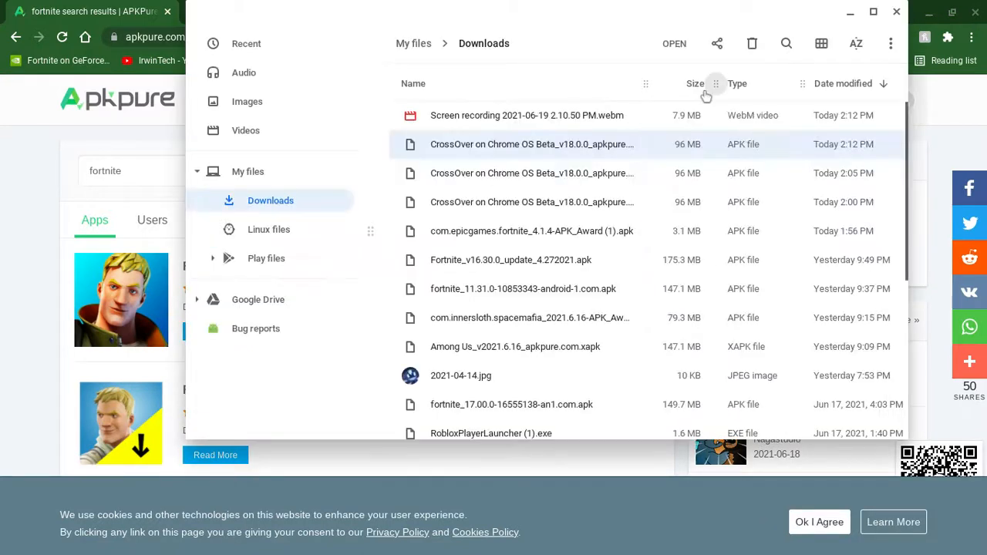
double_click(530, 145)
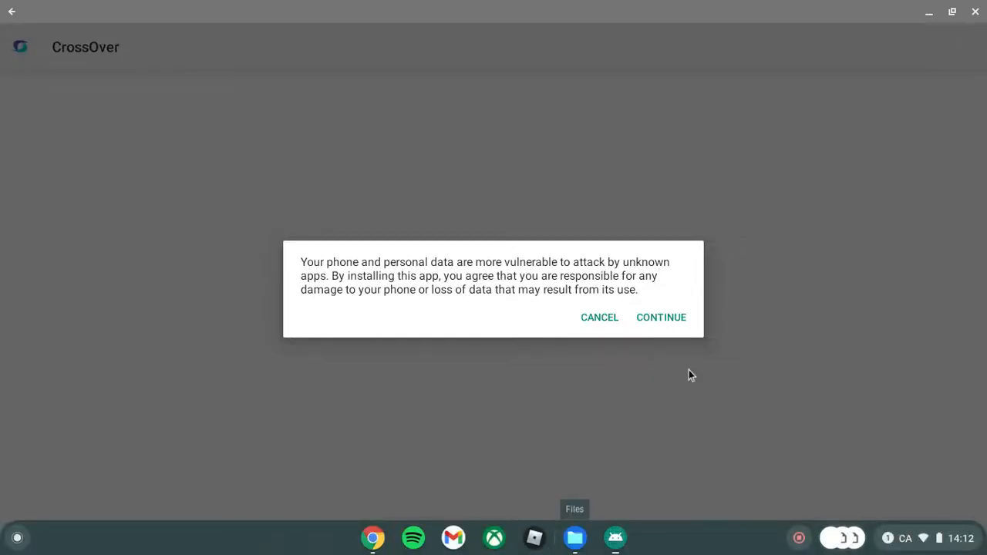
Step: Accept the unknown-apps risk warning and begin installing CrossOver
click(660, 318)
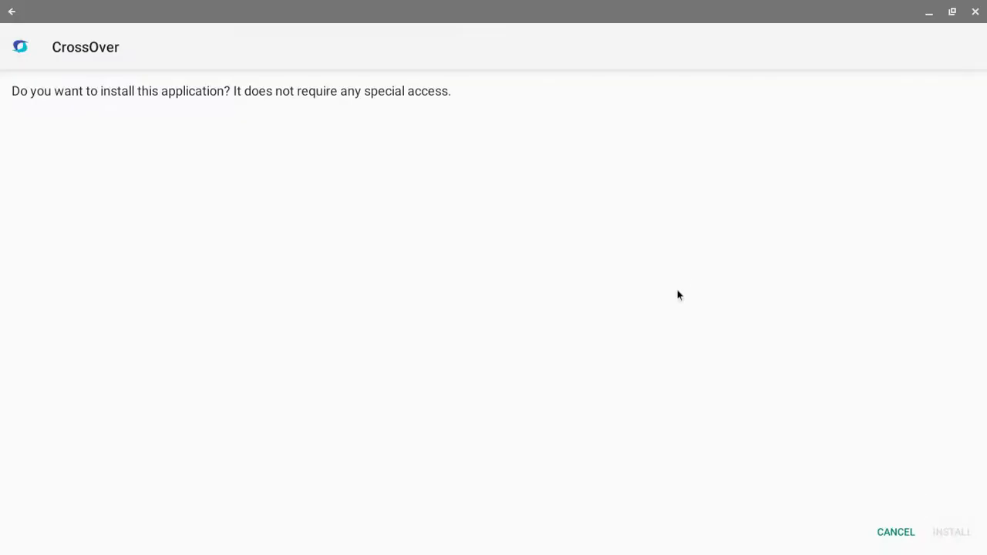
click(952, 532)
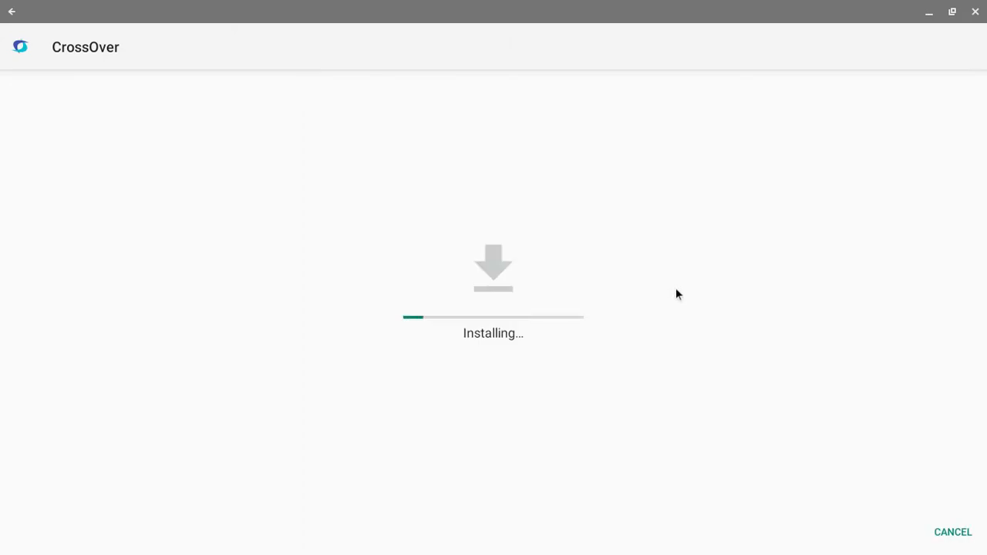
mouse_move(3, 375)
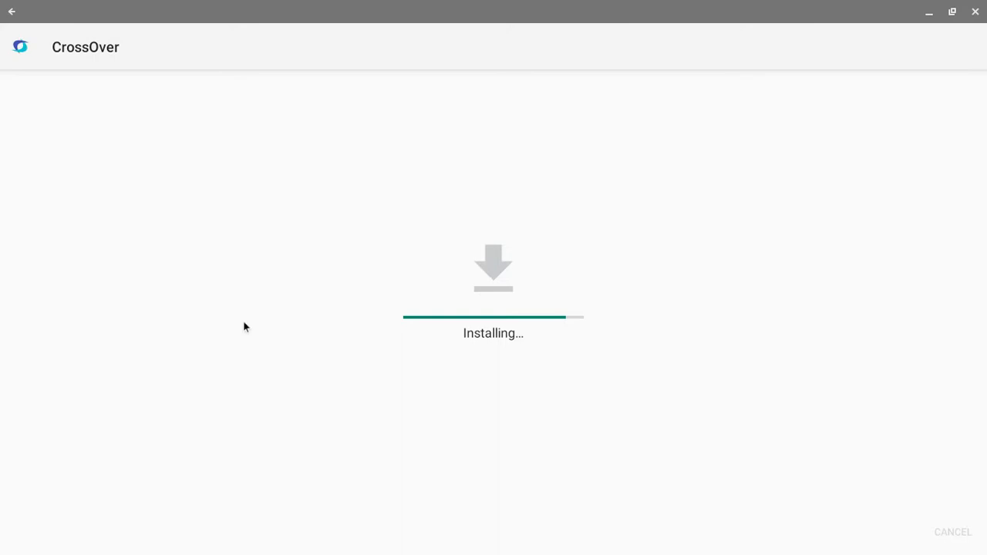
mouse_move(789, 530)
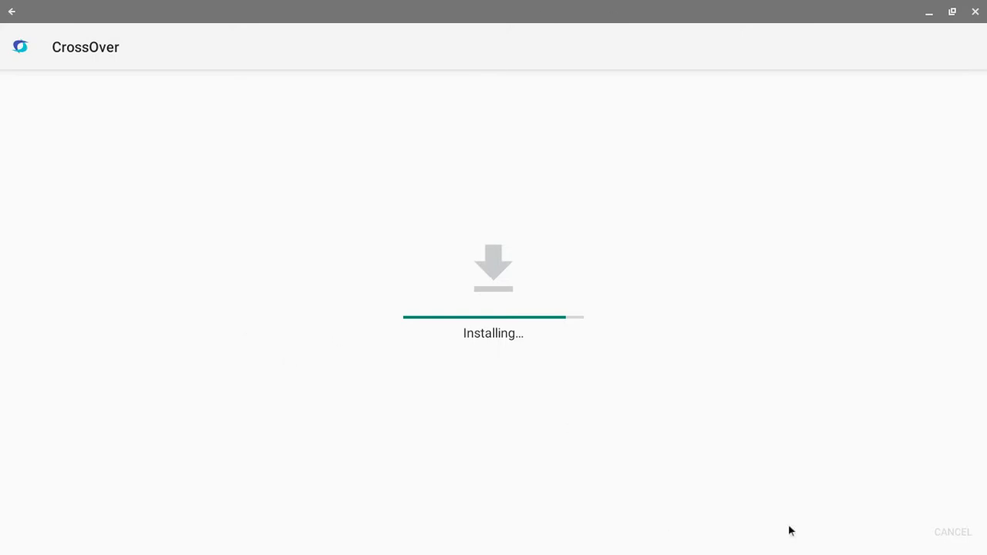
mouse_move(790, 530)
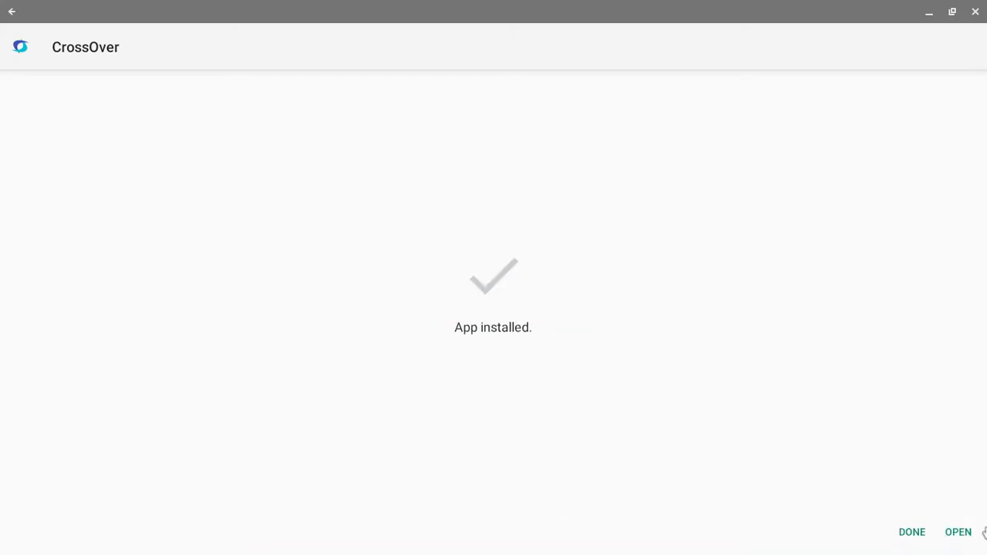
mouse_move(494, 345)
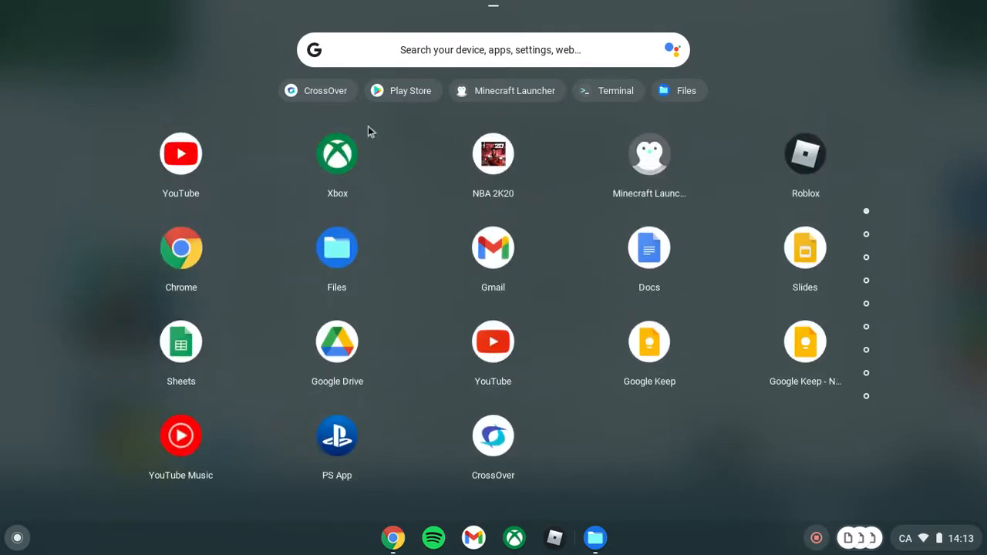
Step: Find CrossOver via Launcher search 'c' and start the app
click(491, 49)
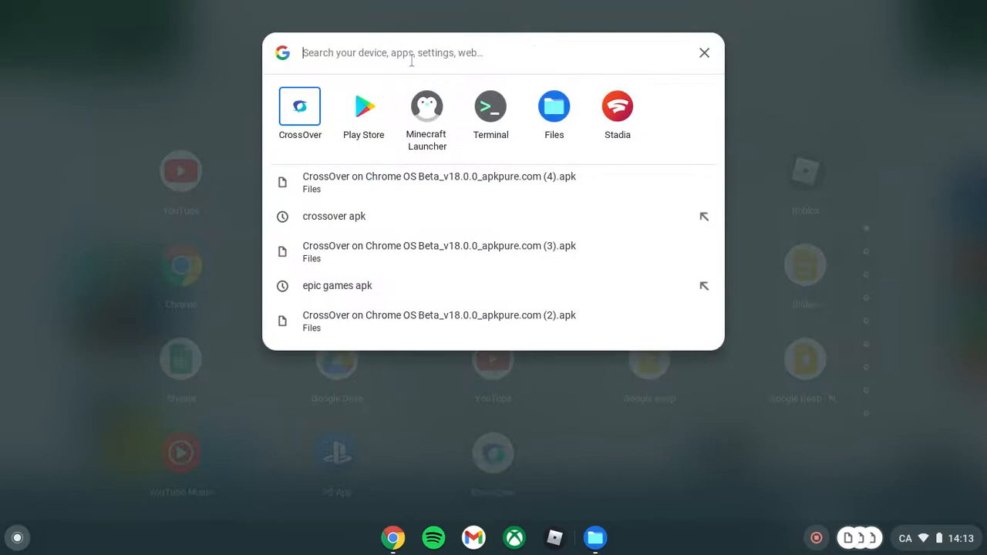
text(c)
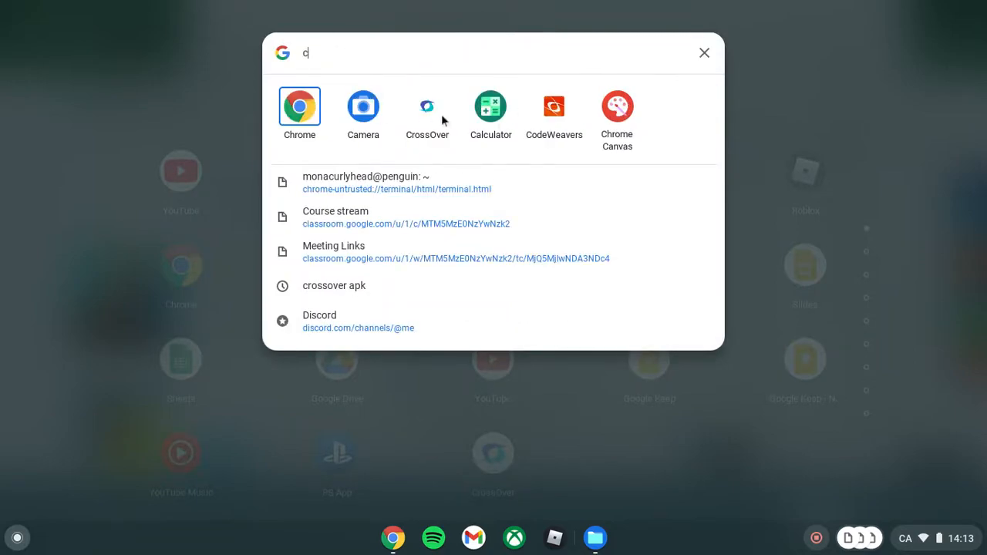
click(426, 106)
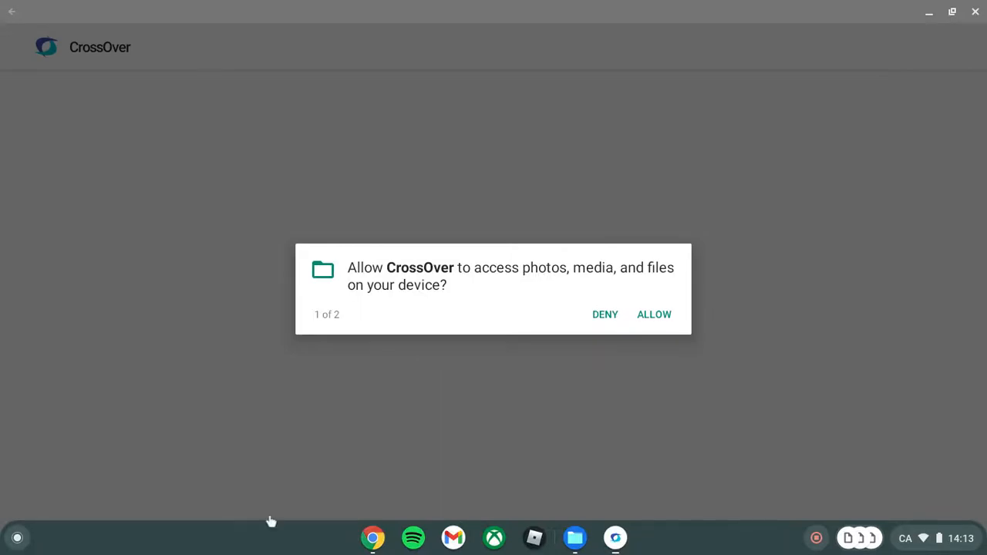
Step: Allow CrossOver access to photos, media and files
click(654, 315)
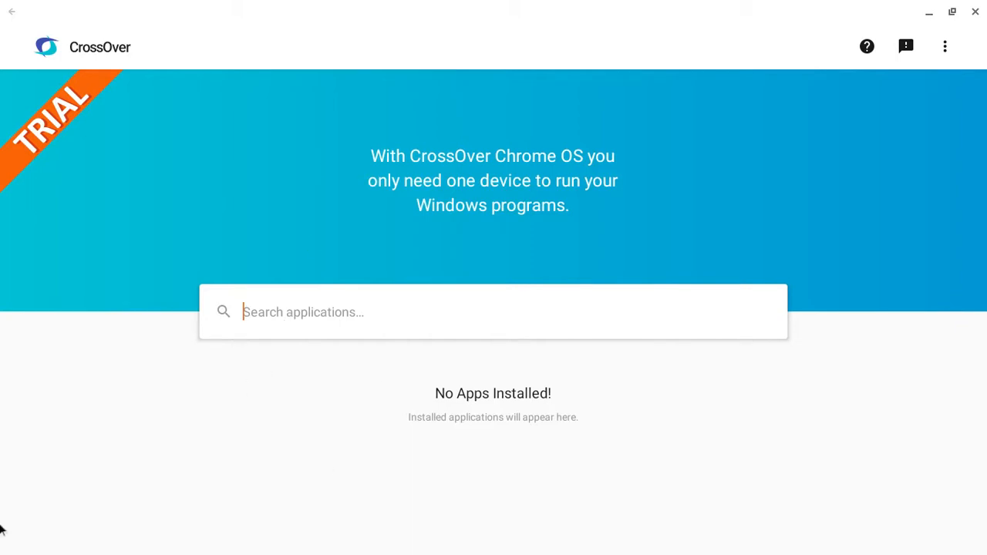
mouse_move(679, 370)
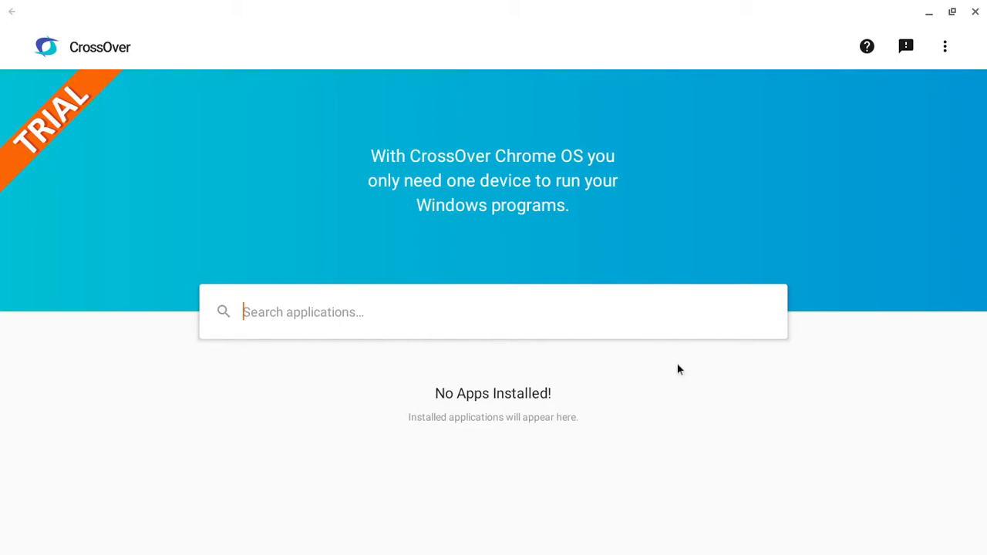
Step: Search CrossOver for 'fortnite', clear it, then begin a 'mineccaft' search
text(fortnite)
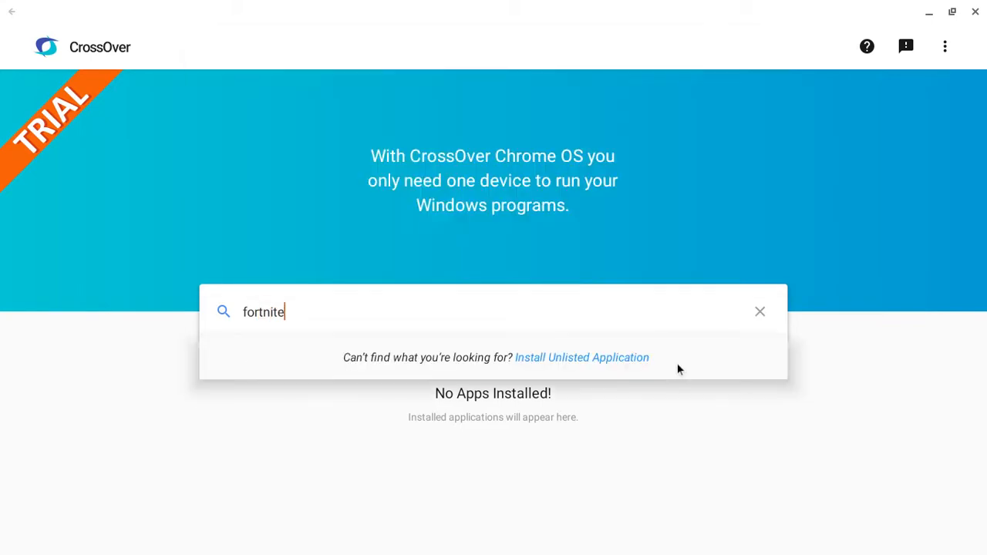
click(759, 312)
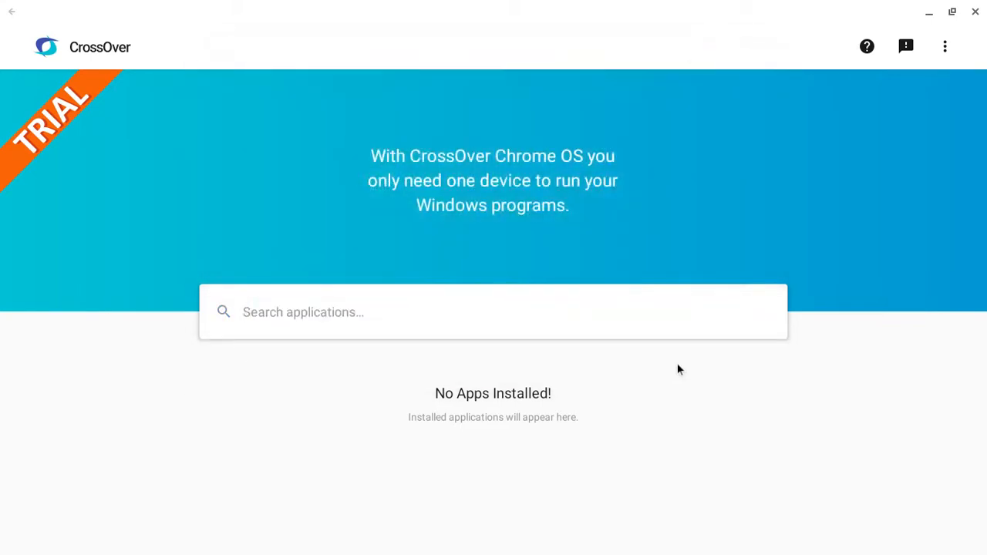
text(mind)
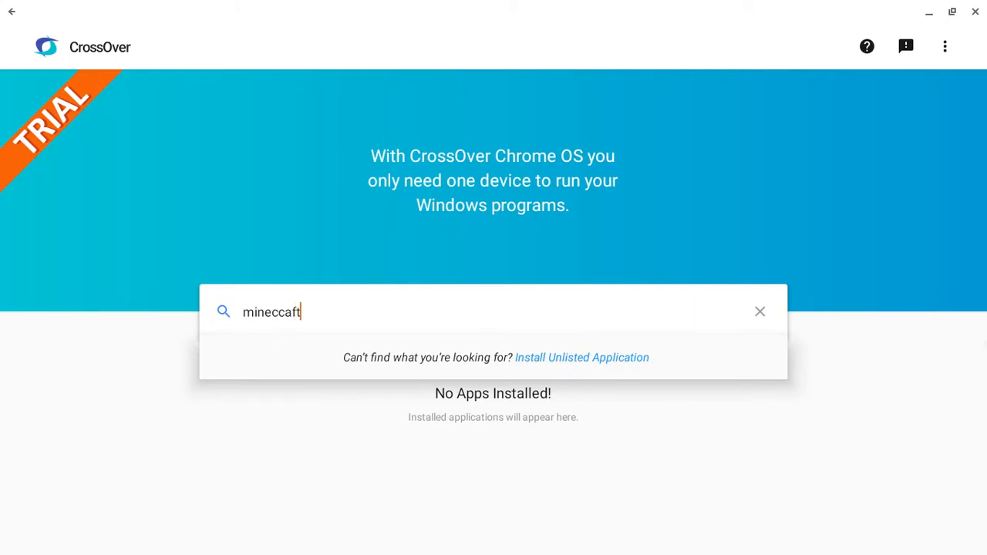
mouse_move(537, 370)
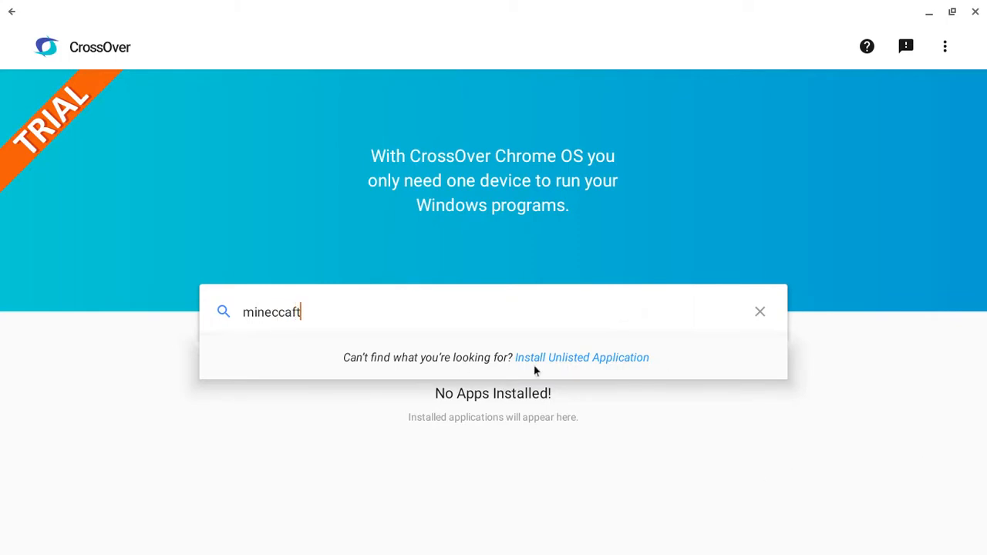
Step: Try Install Unlisted Application for 'mineccaft', cancel it, and clear the search
click(581, 358)
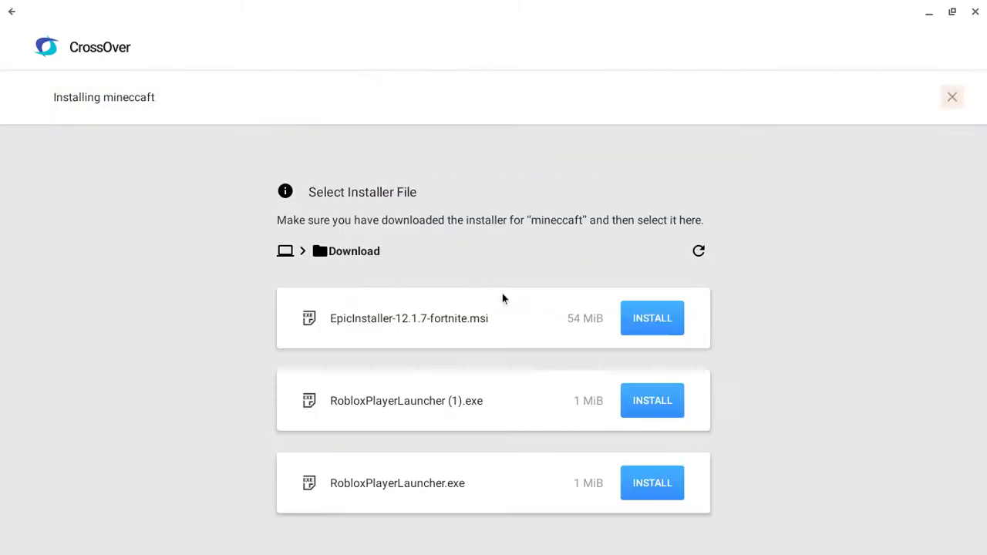
mouse_move(37, 5)
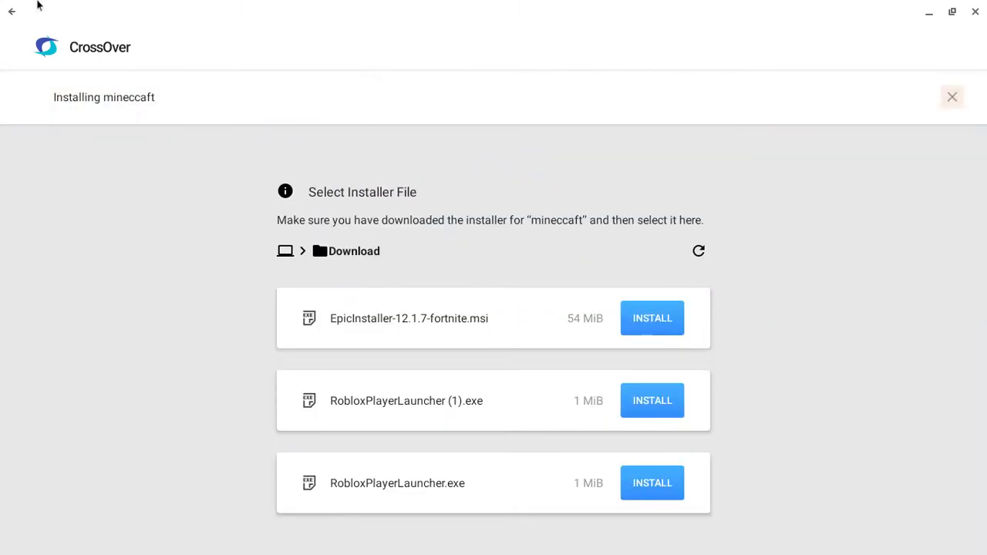
click(952, 96)
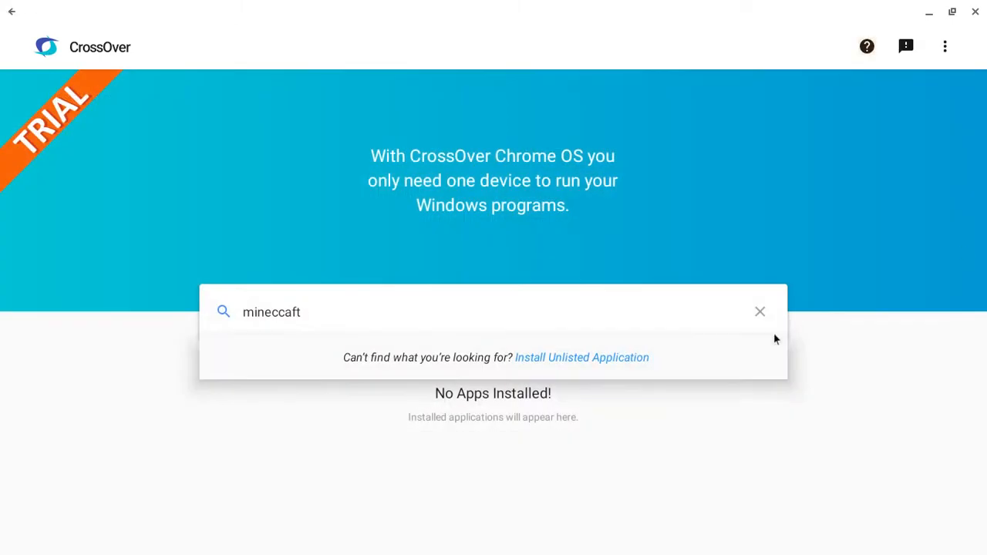
click(759, 312)
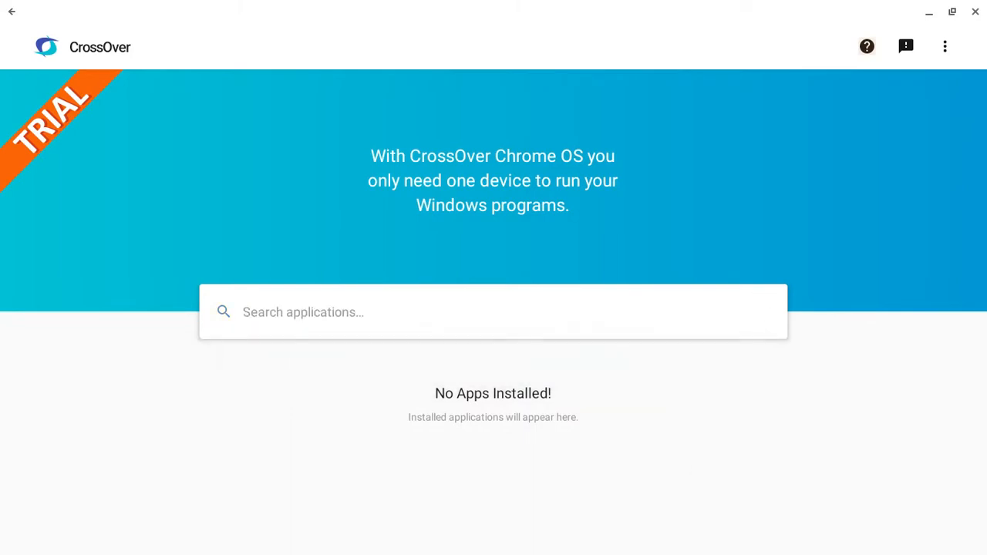
mouse_move(630, 361)
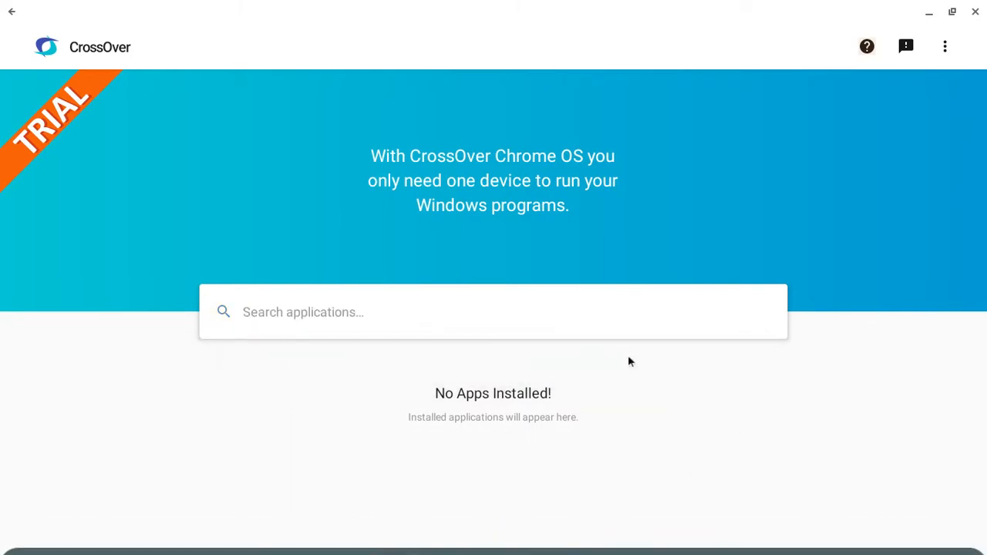
mouse_move(368, 546)
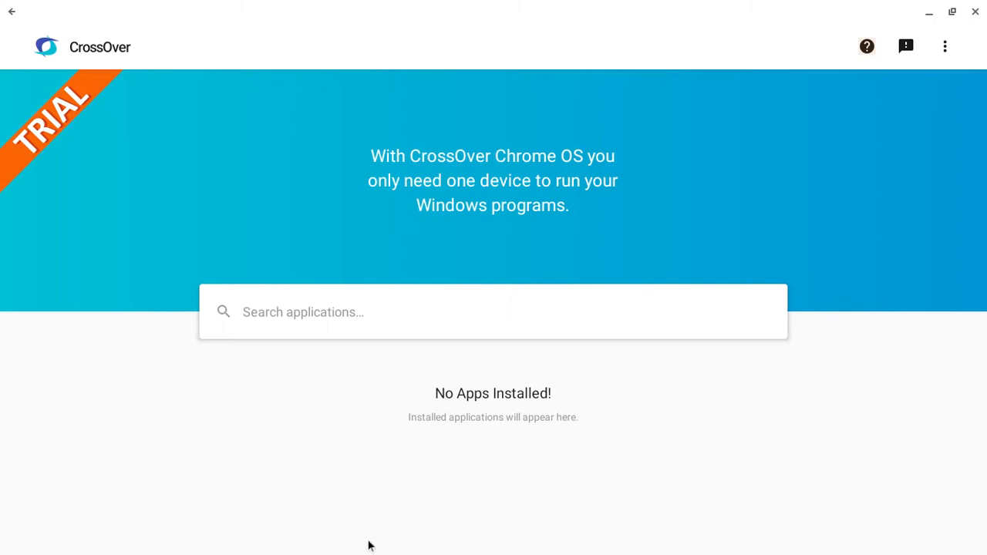